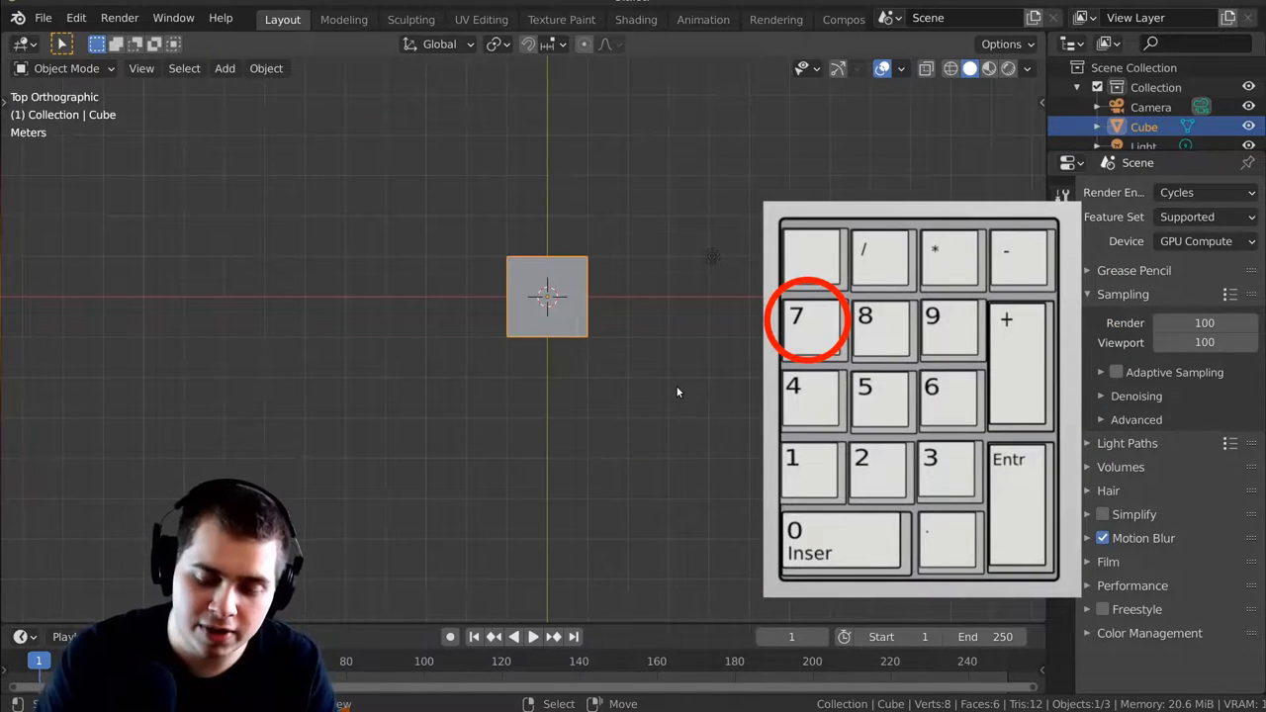
- View the cube from the Right orthographic view, then from the Front view
{"action": "key", "text": "KP_3"}
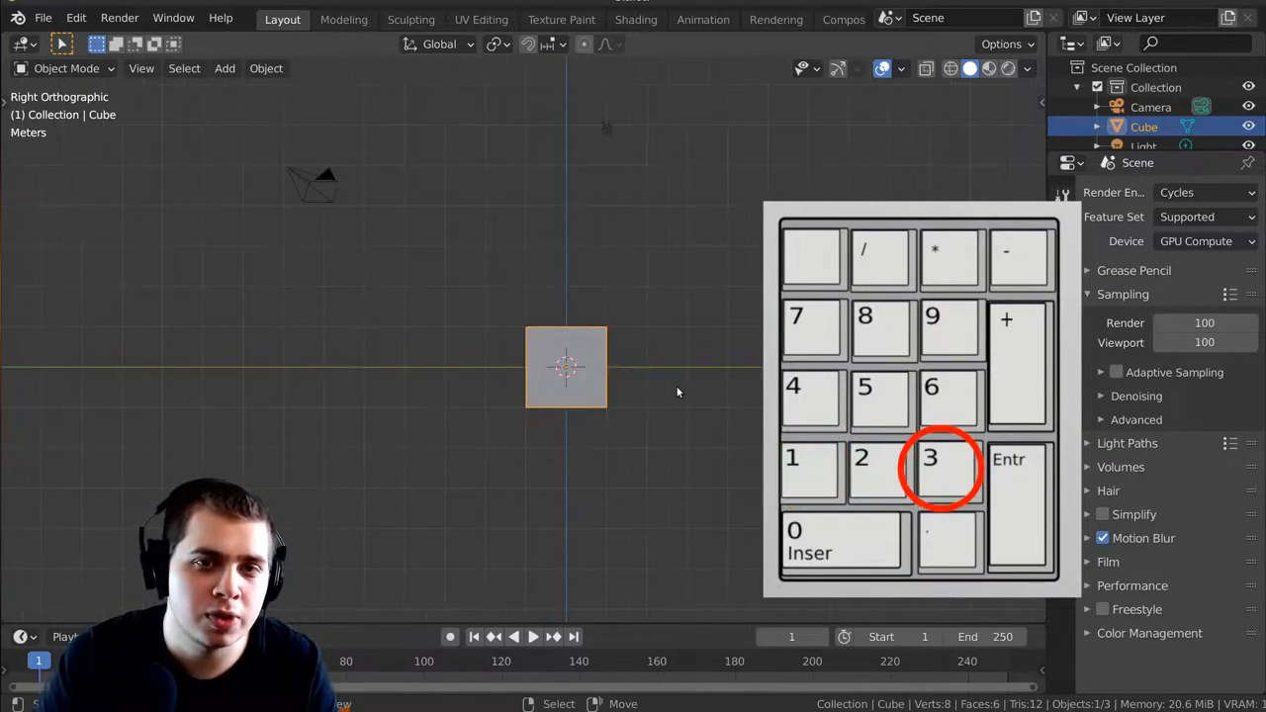
{"action": "key", "text": "KP_3"}
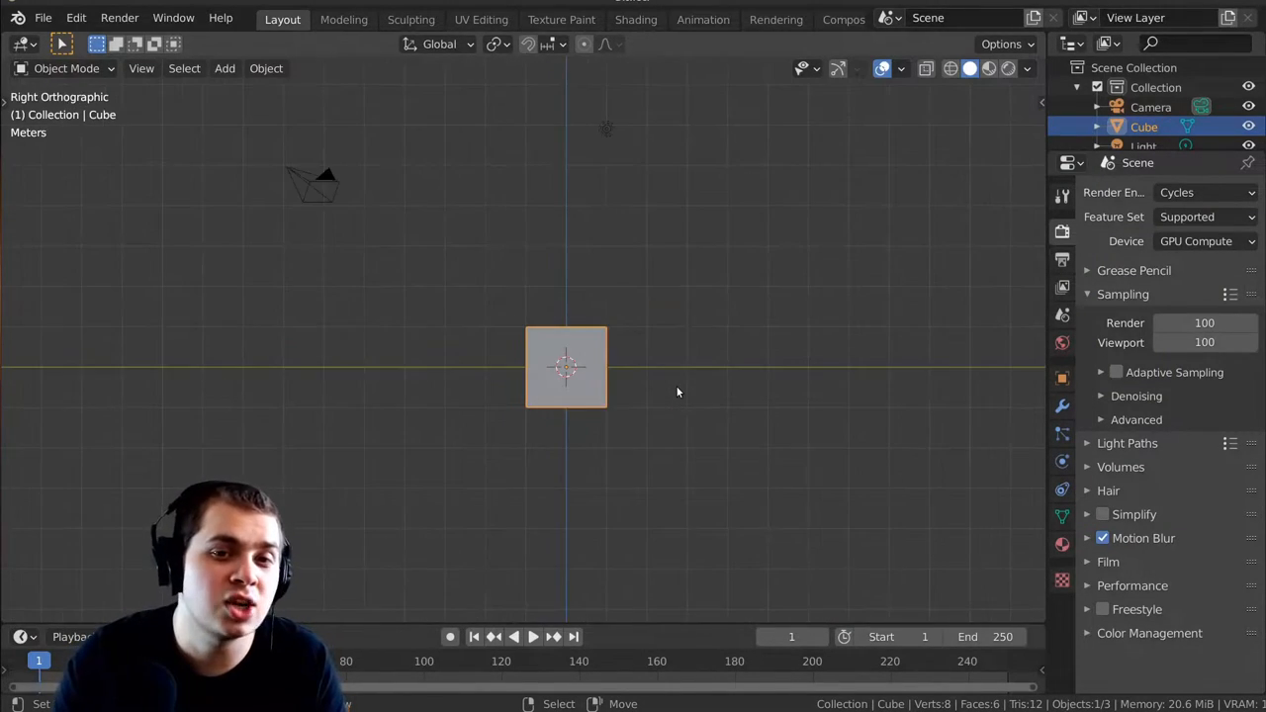
{"action": "key", "text": "KP_1"}
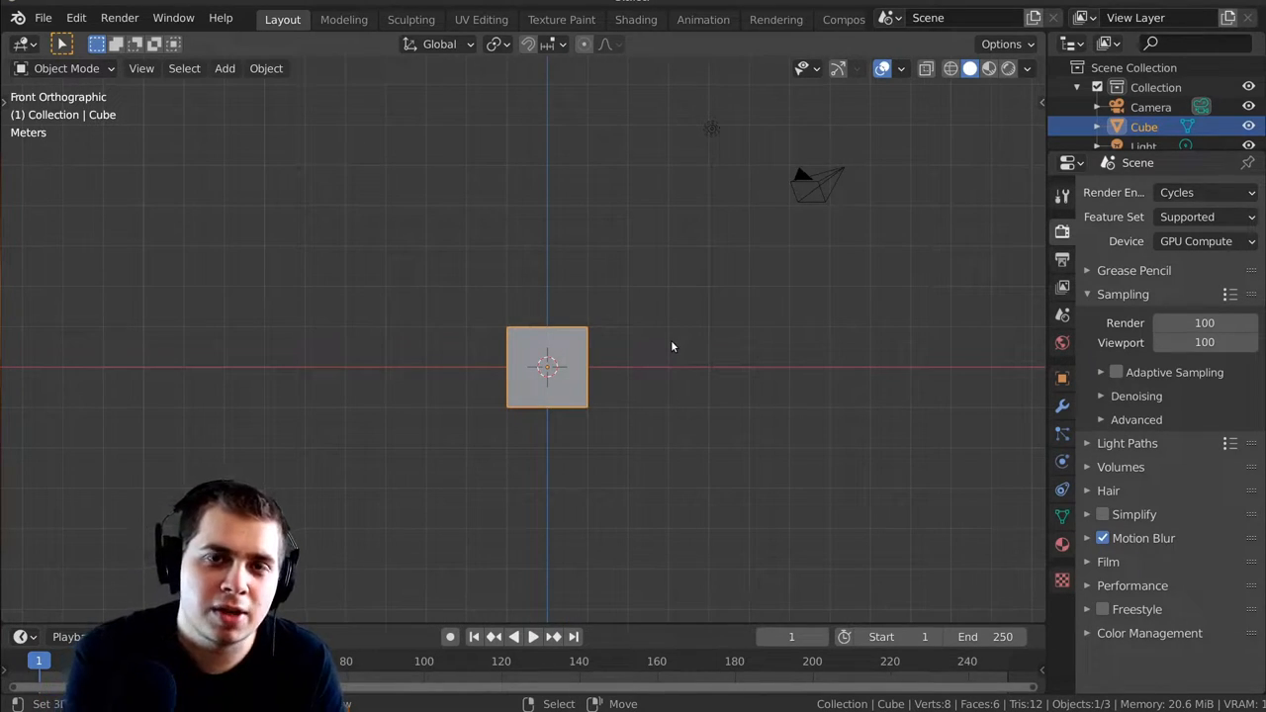
{"action": "mouse_move", "coordinate": [451, 204]}
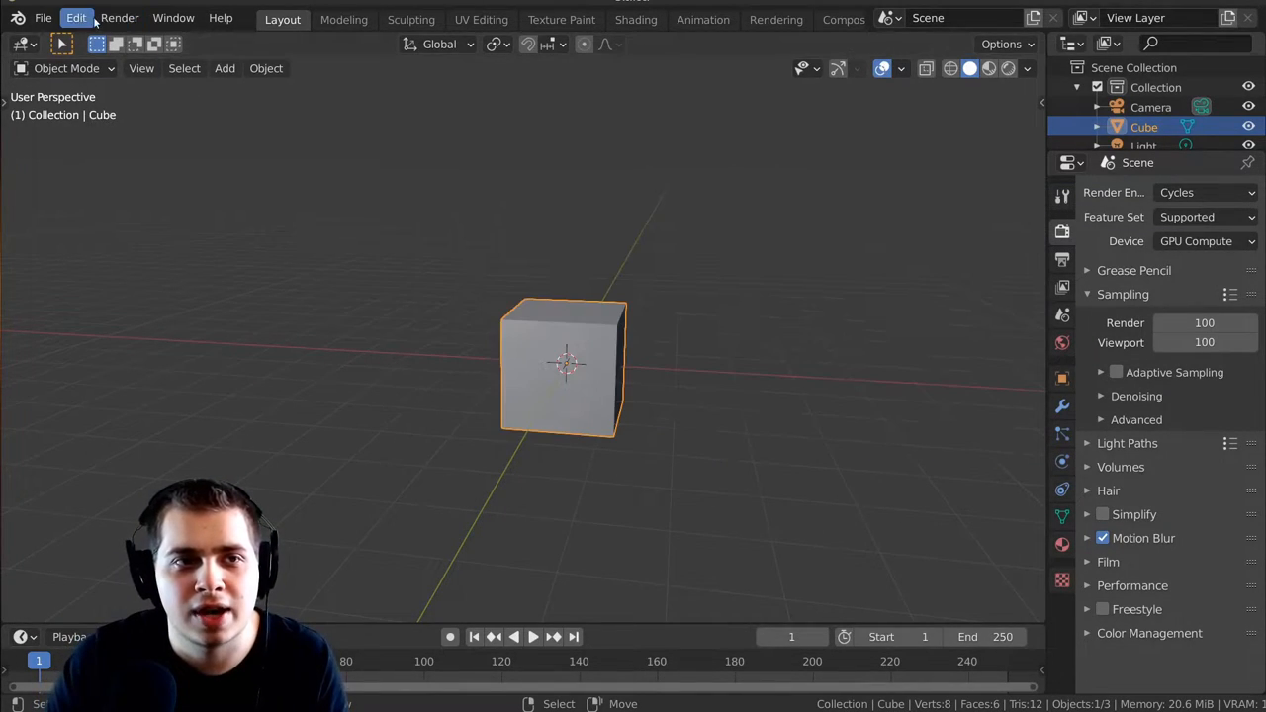
- Reach the Input section of Edit > Preferences where Emulate Numpad is enabled
{"action": "left_click", "coordinate": [75, 18]}
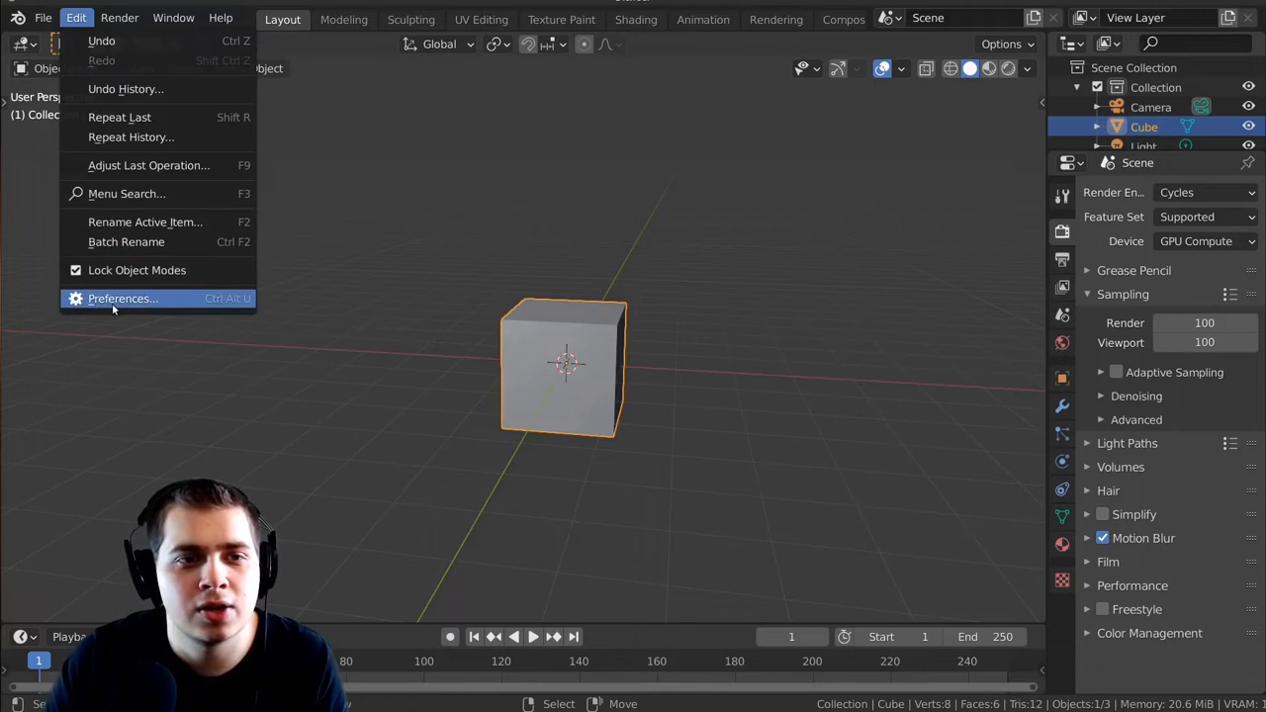
{"action": "left_click", "coordinate": [123, 297]}
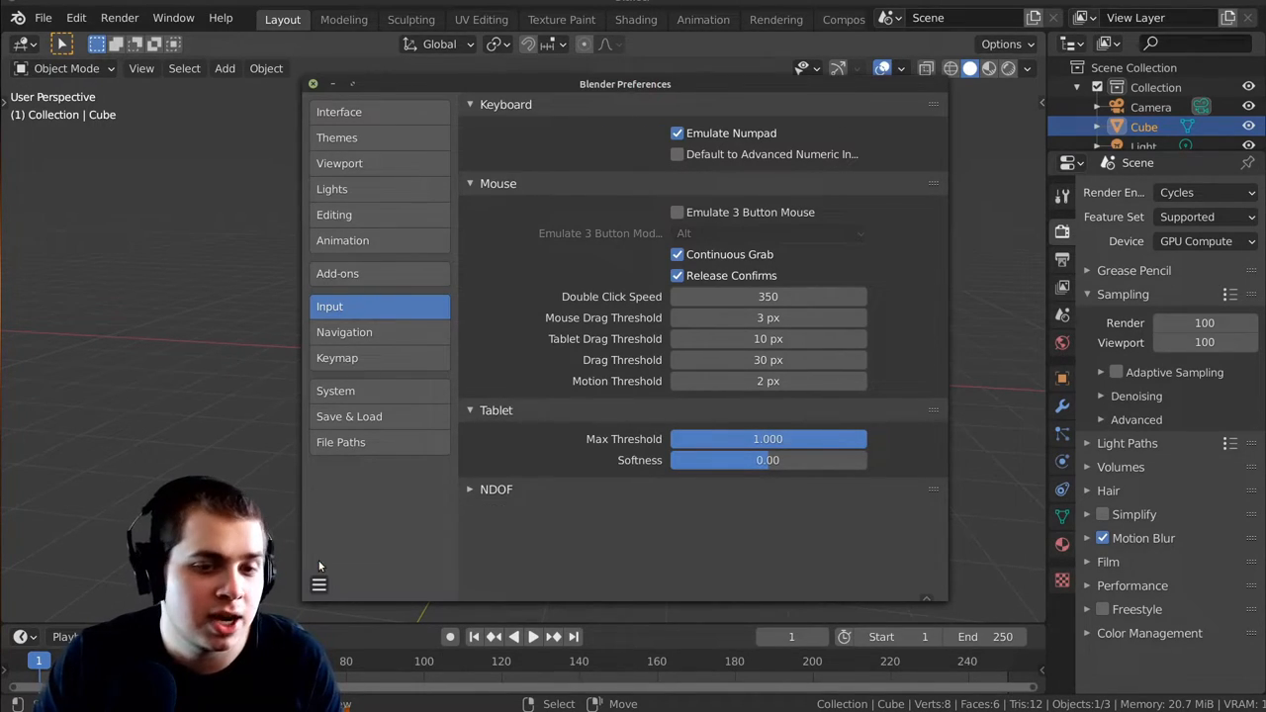
{"action": "left_click", "coordinate": [318, 585]}
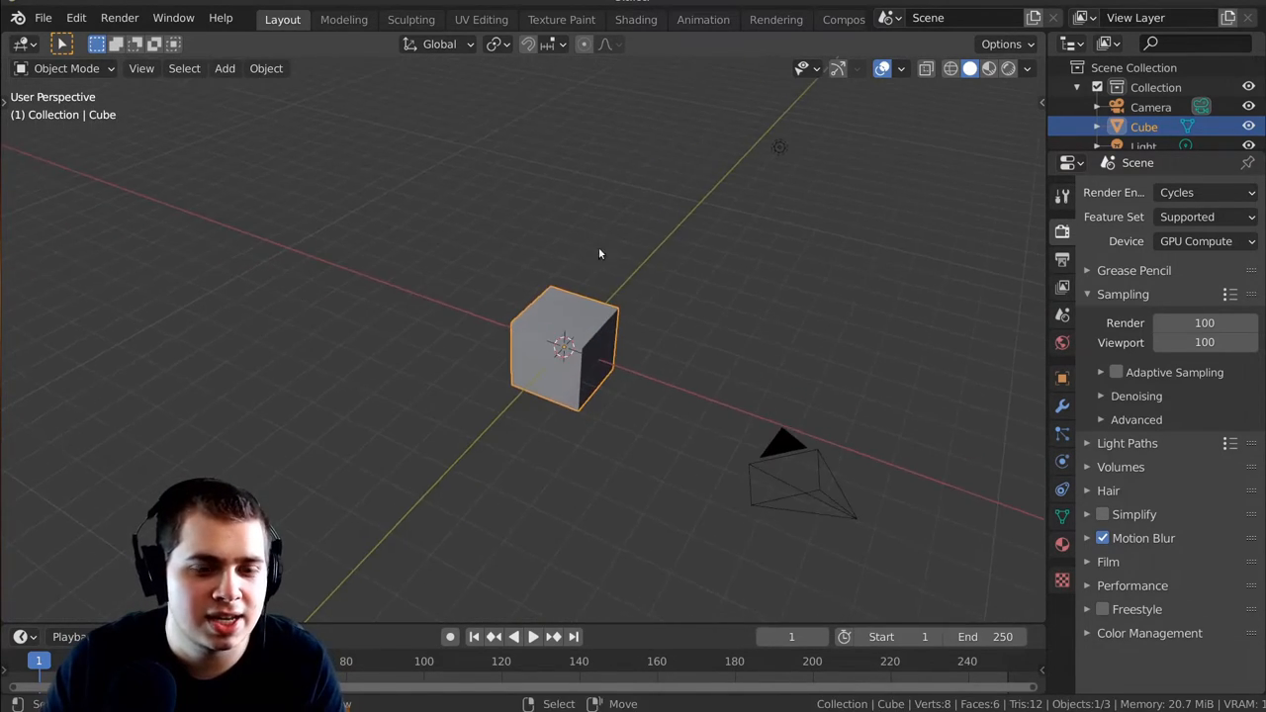
- Enter Edit Mode on the cube and cycle through face, vertex and edge select modes
{"action": "key", "text": "Tab"}
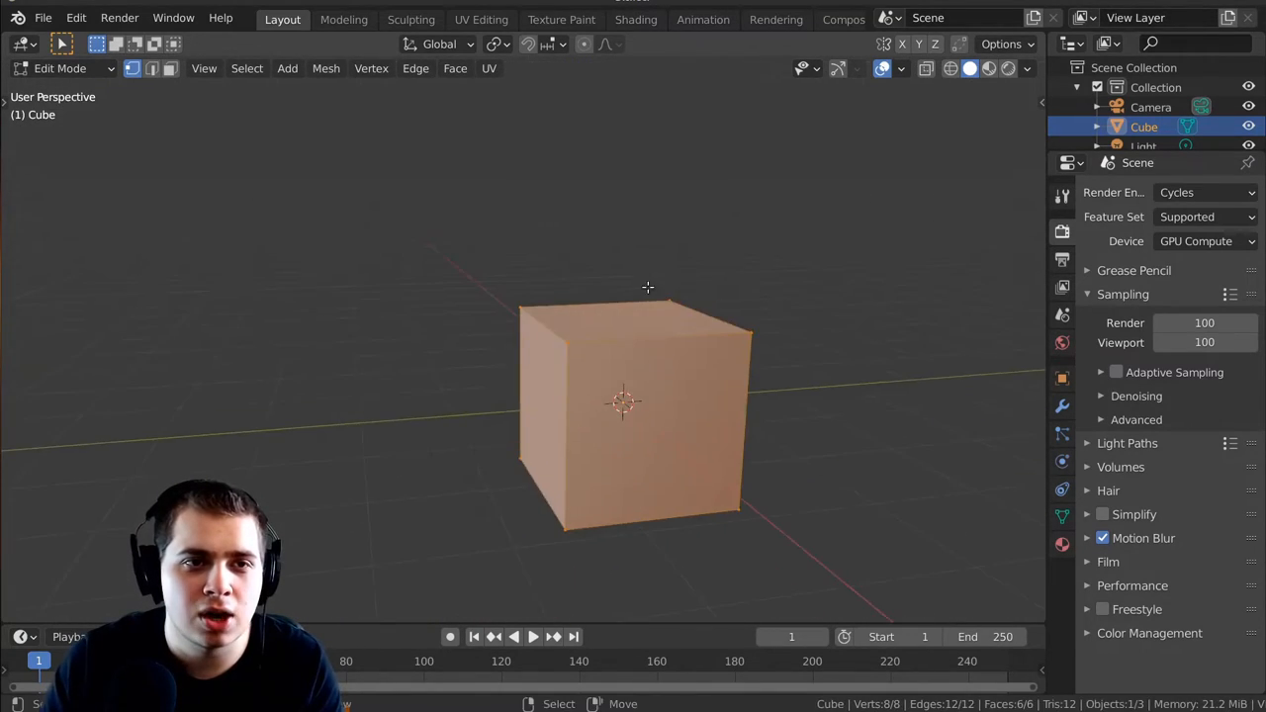
{"action": "mouse_move", "coordinate": [132, 67]}
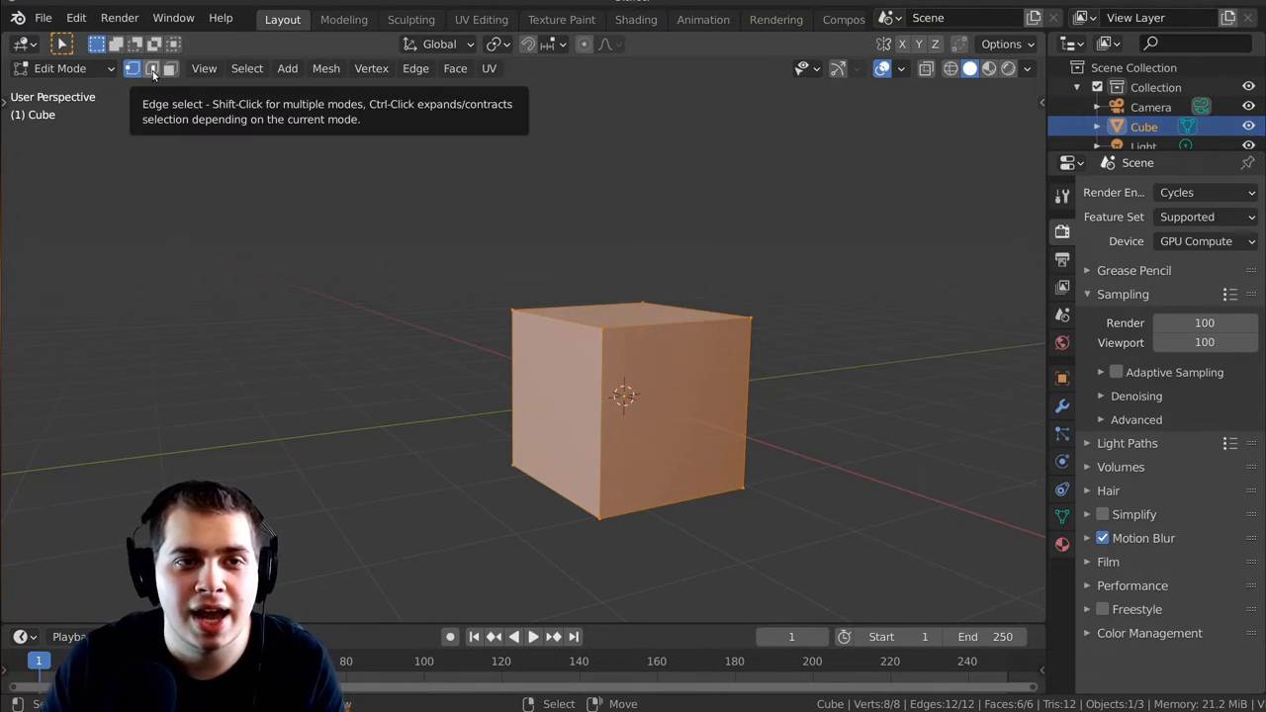
{"action": "mouse_move", "coordinate": [350, 261]}
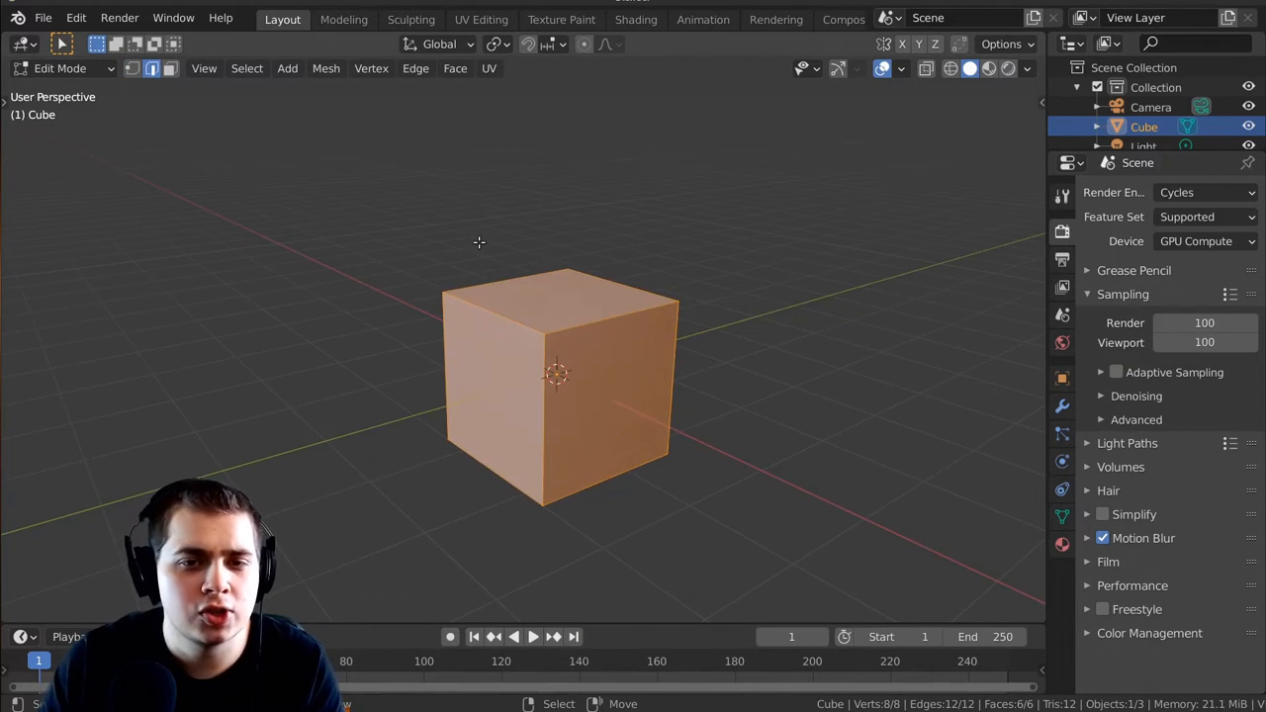
{"action": "left_click", "coordinate": [131, 67]}
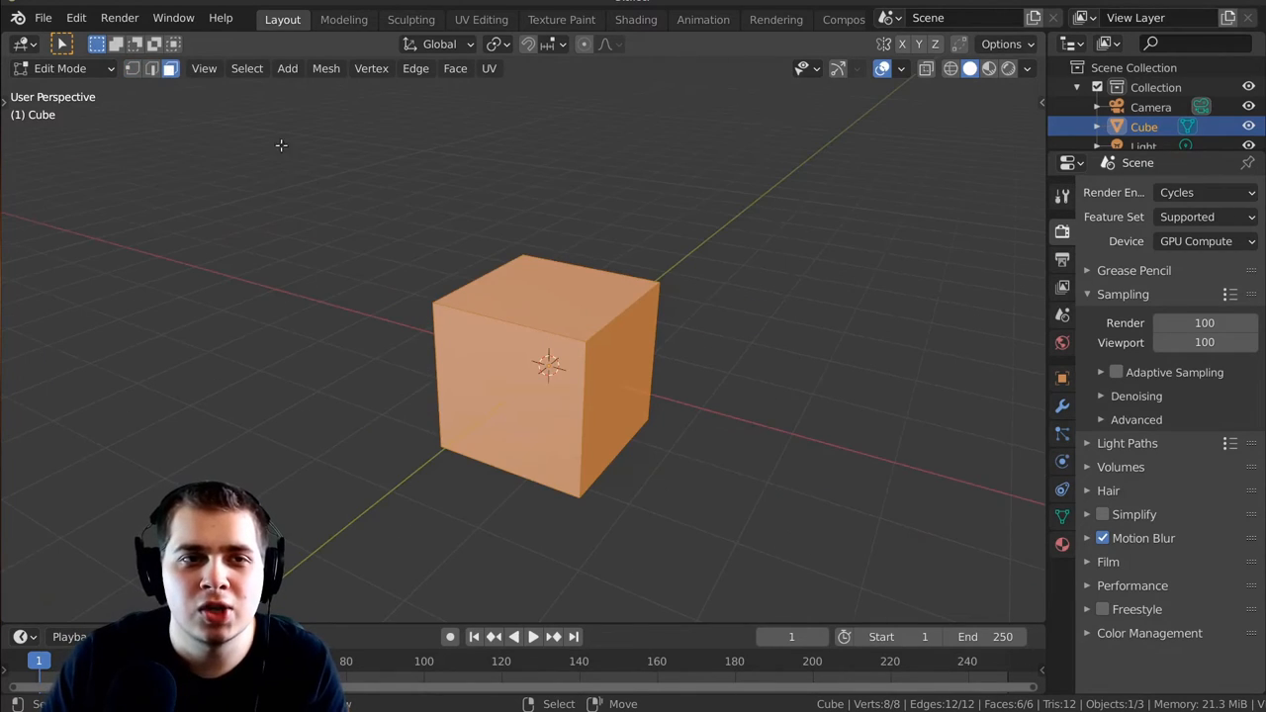
{"action": "left_click", "coordinate": [151, 68]}
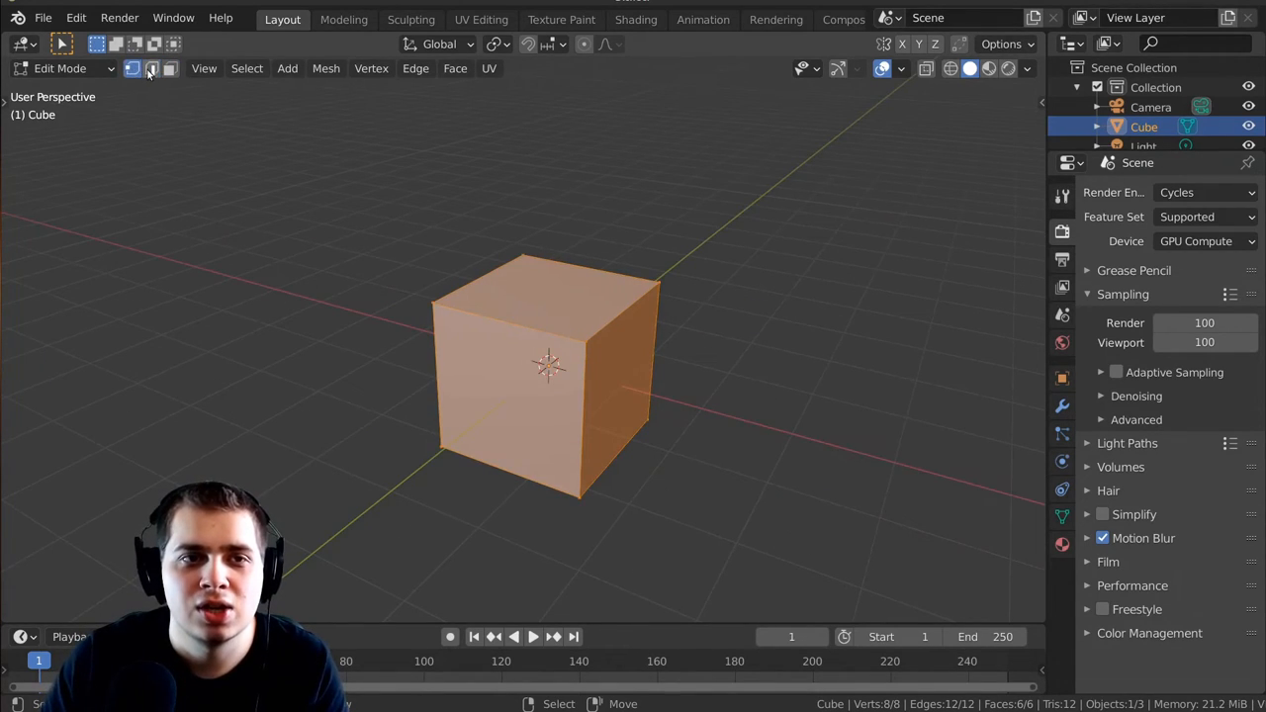
{"action": "left_click", "coordinate": [170, 67]}
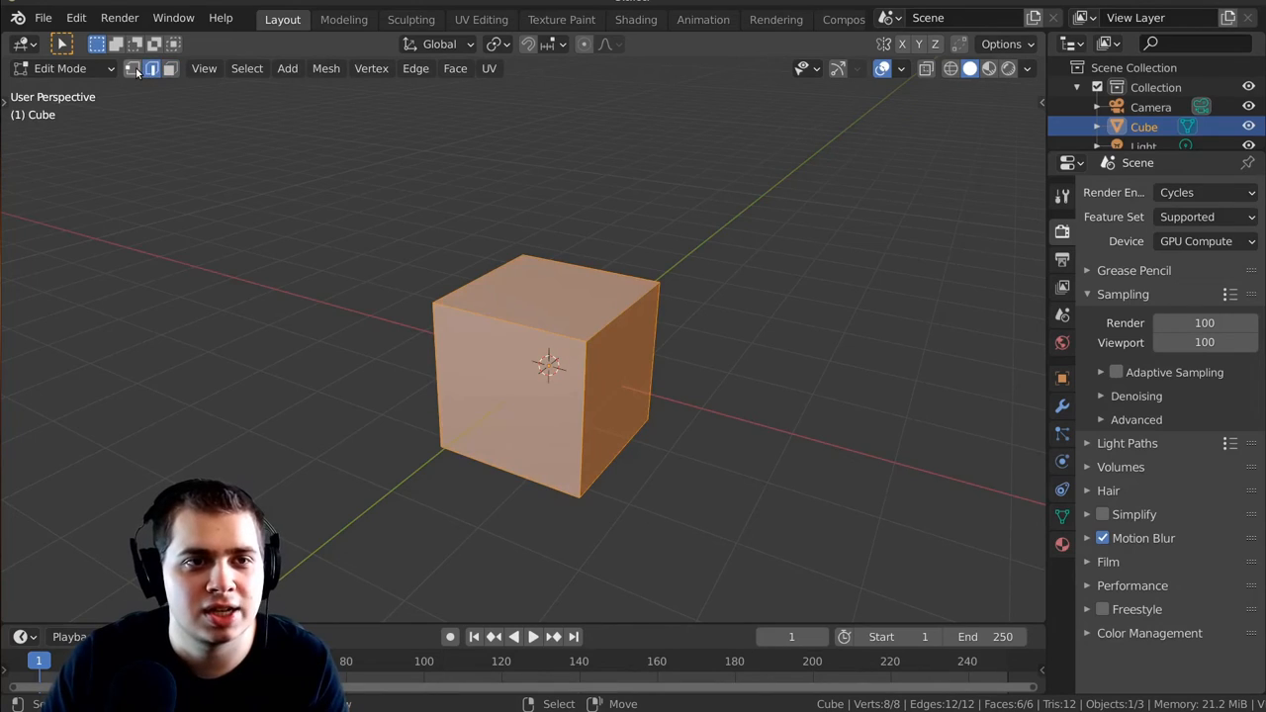